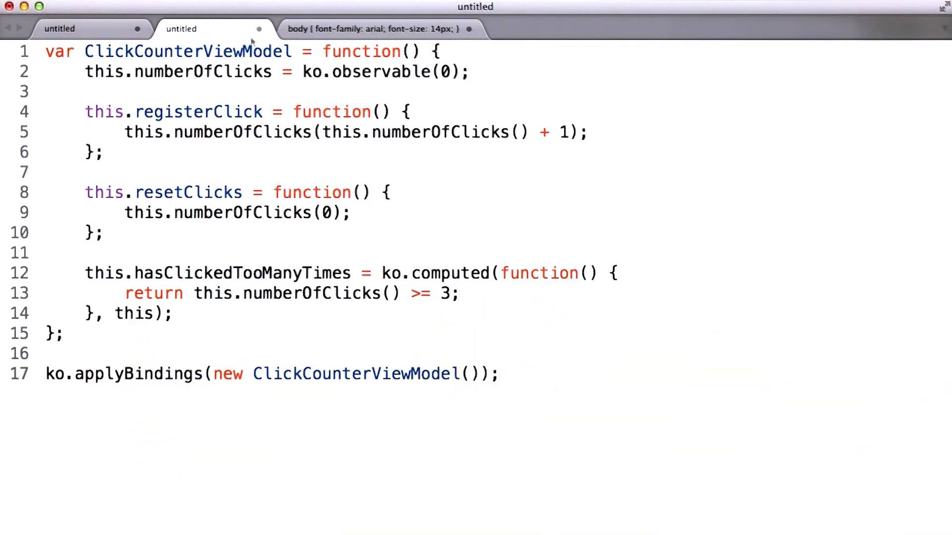
# Step: Switch to the first untitled tab holding the click-counter HTML with data-bind attributes
pyautogui.click(65, 29)
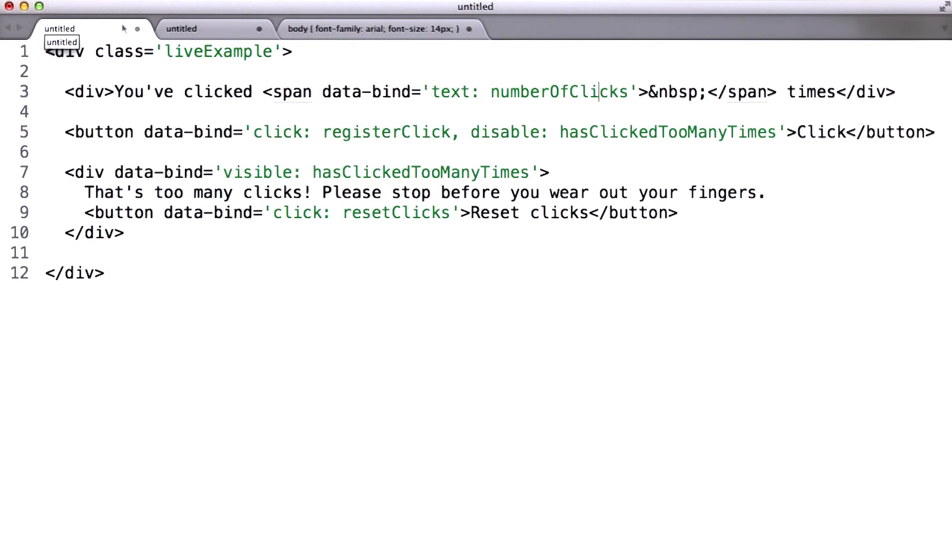